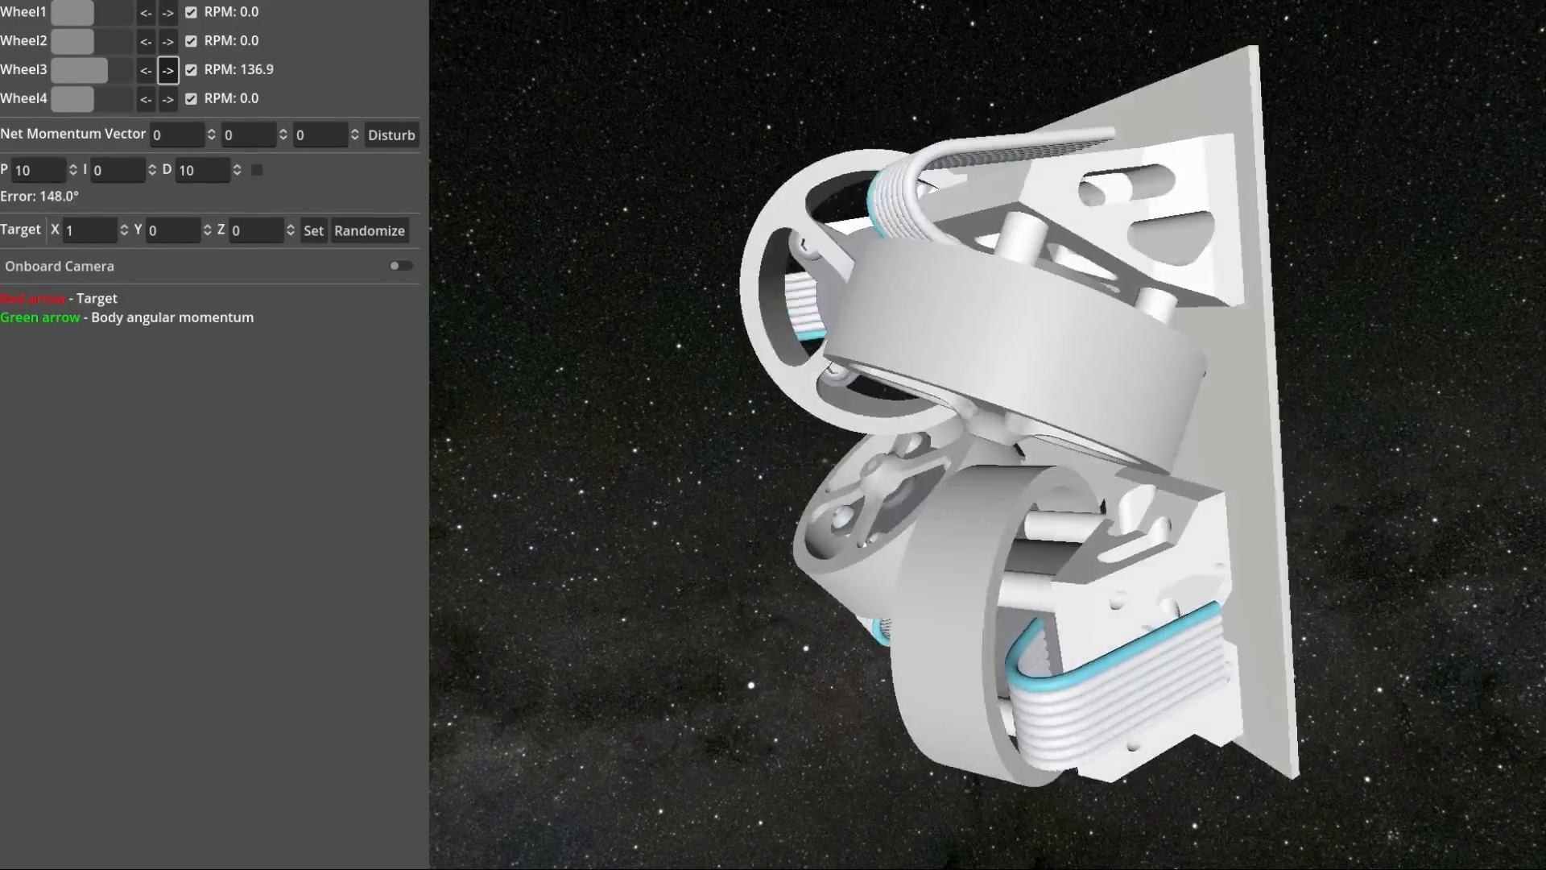
Change RPM on wheels 3, 4 and 2 to tumble the satellite, then switch to the KiCad board
click(145, 69)
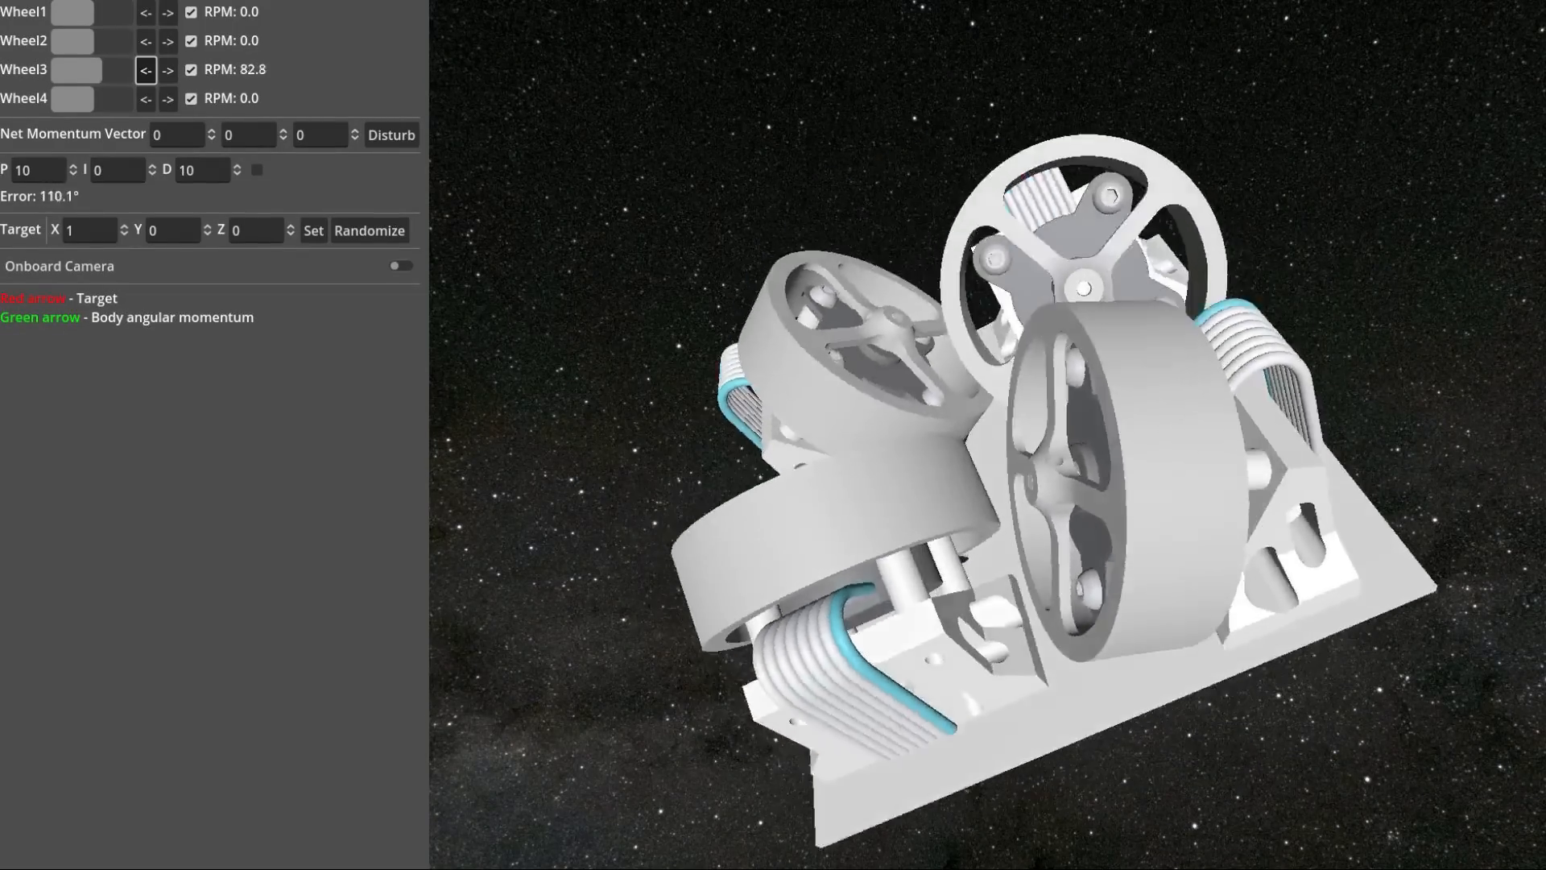
click(167, 98)
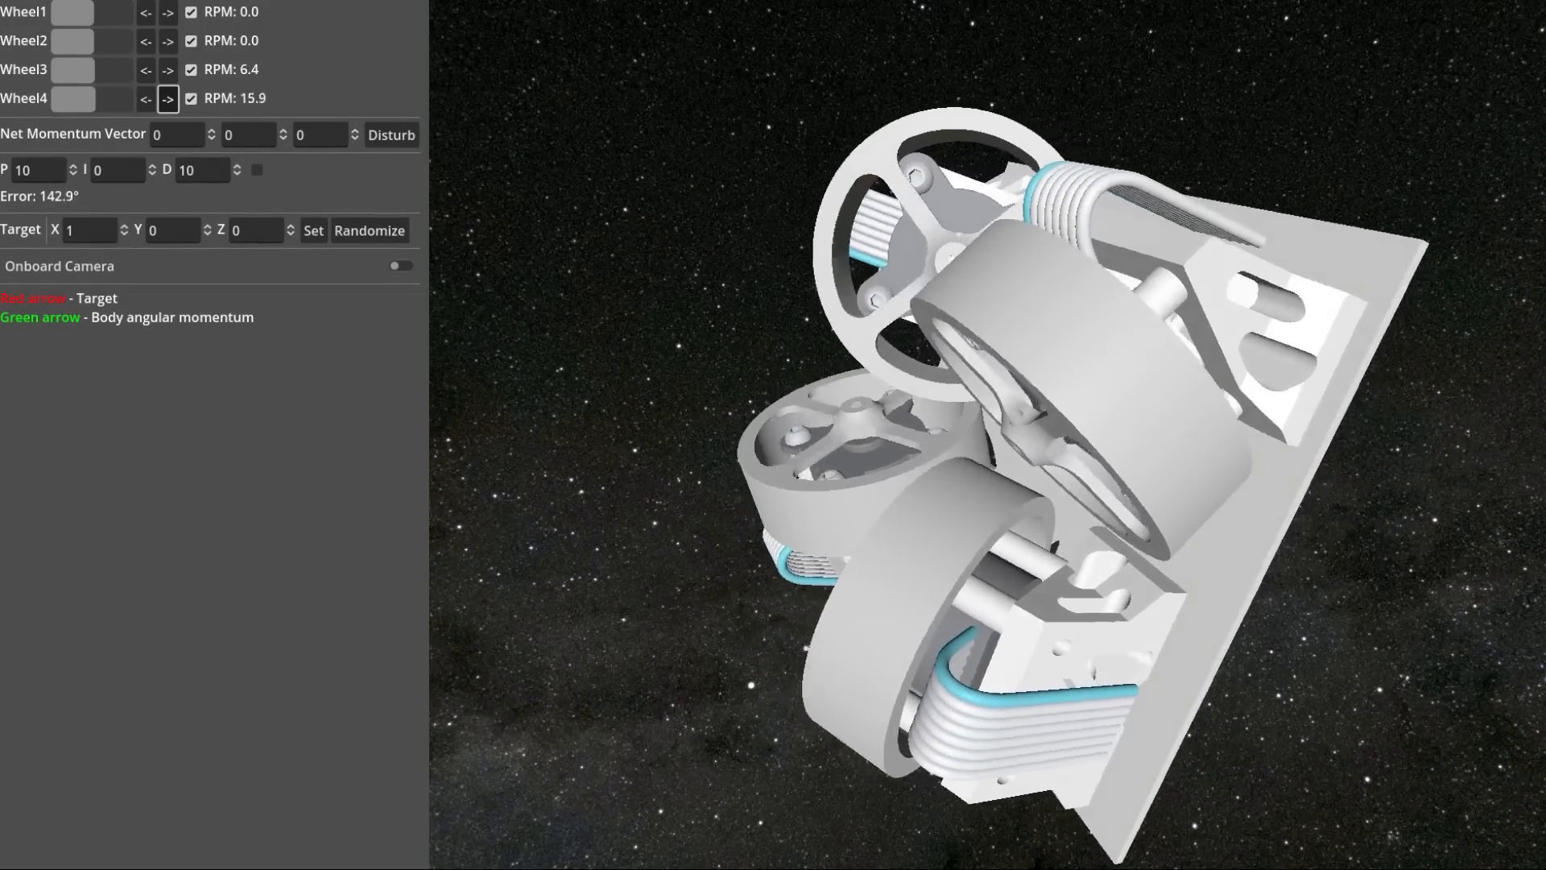
click(168, 98)
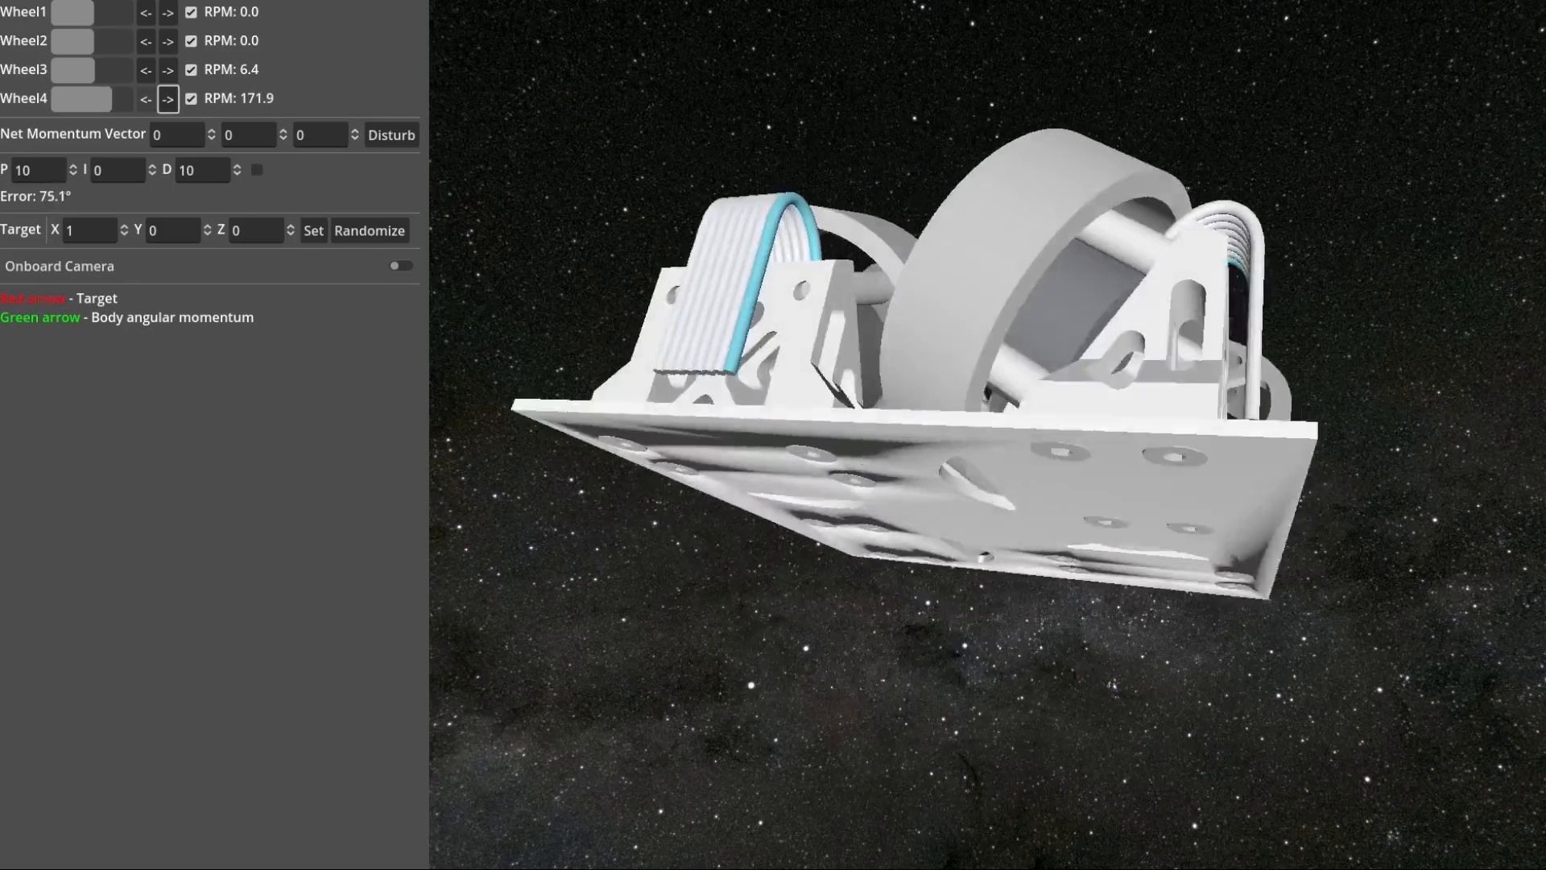
click(145, 98)
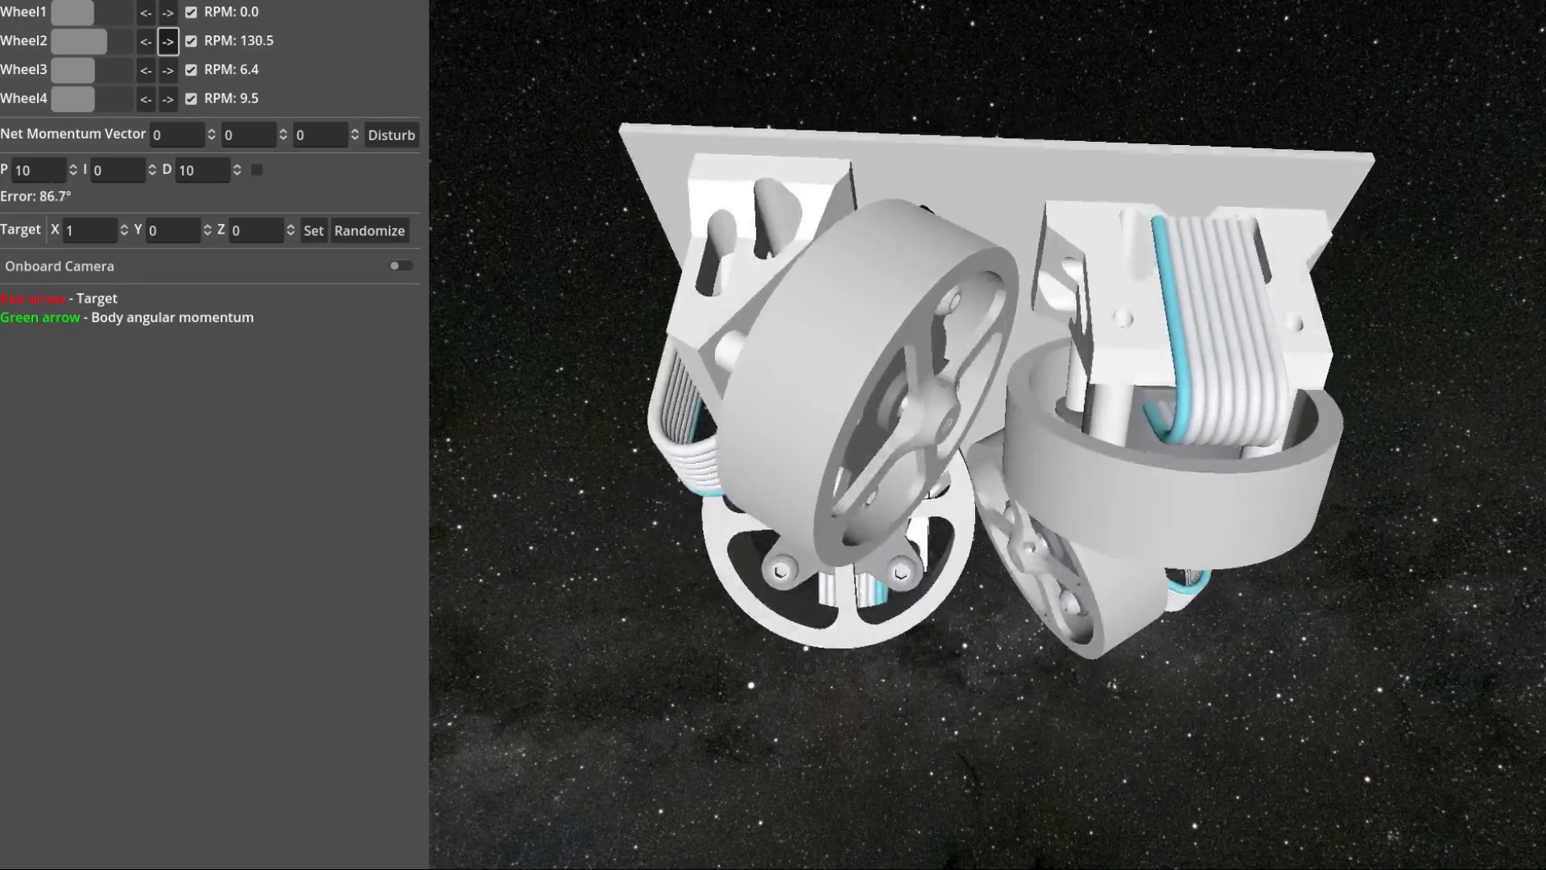
click(145, 40)
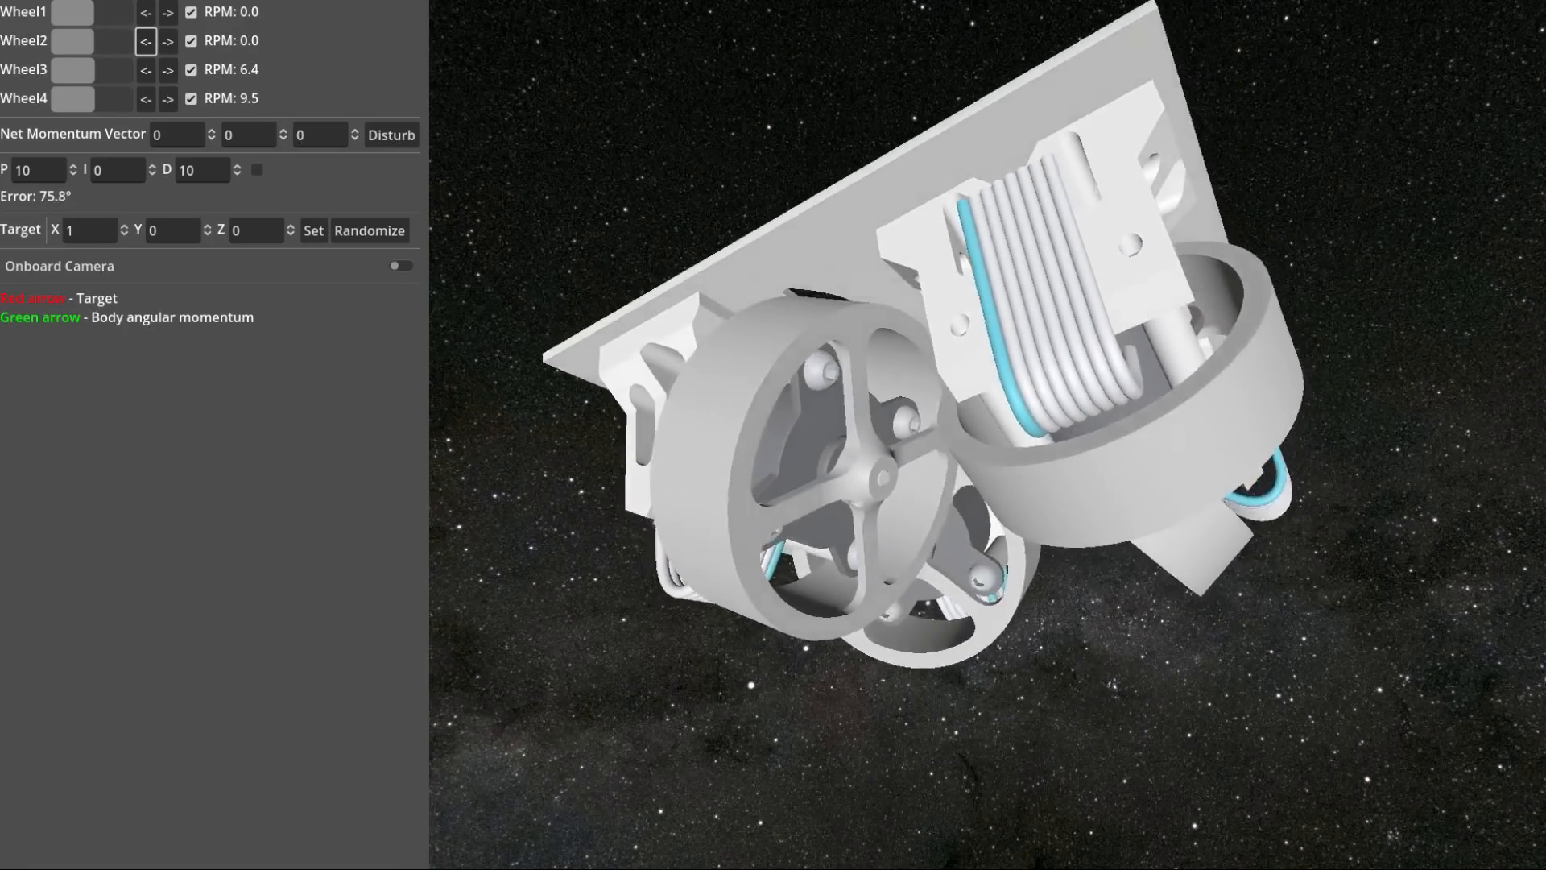
click(390, 135)
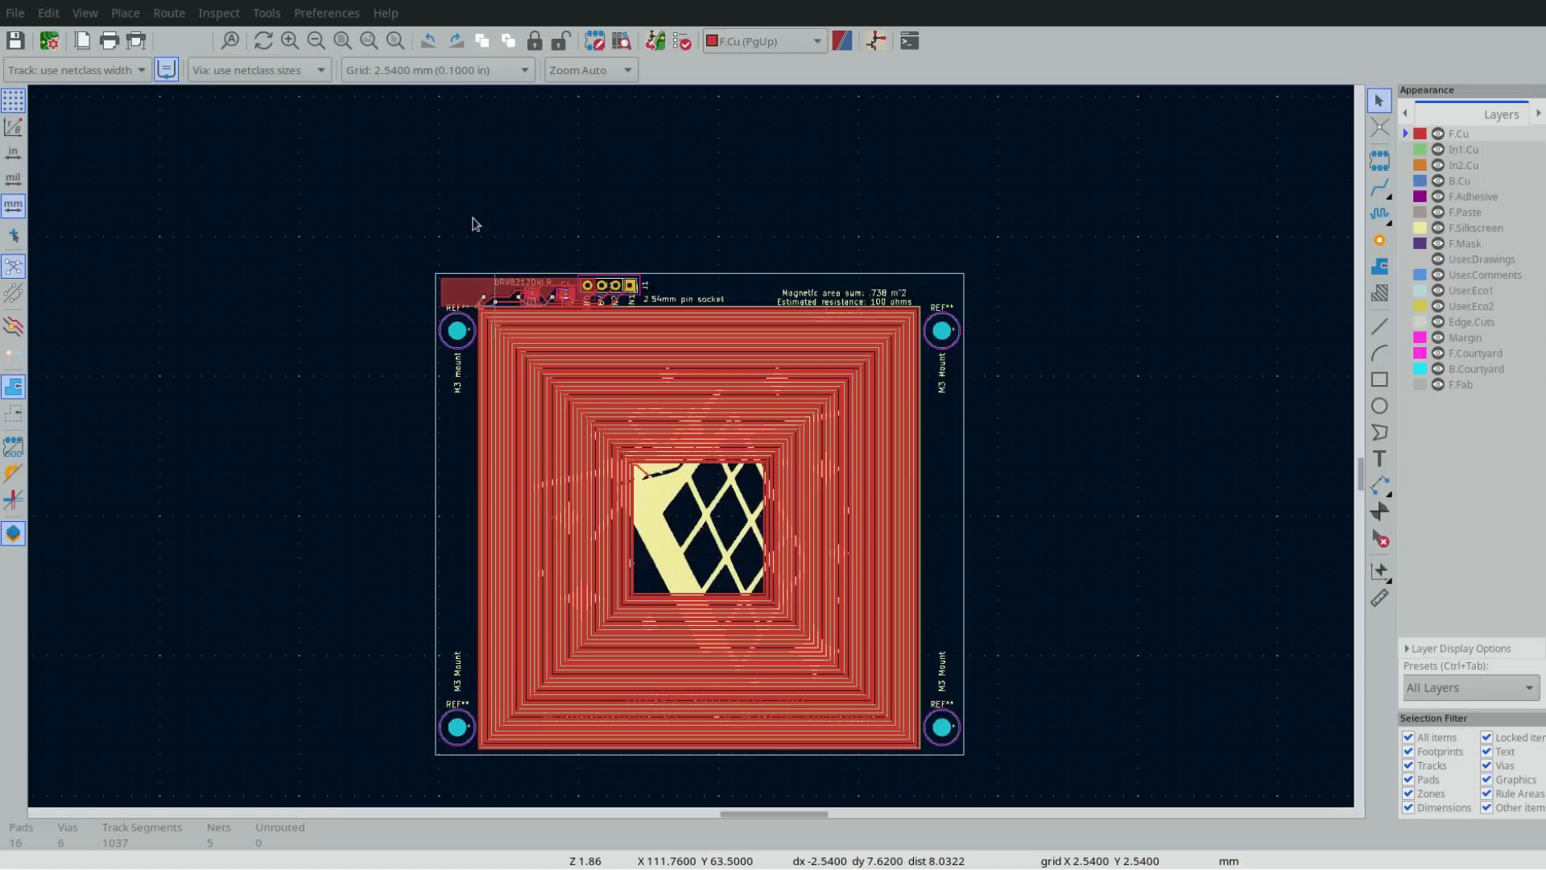
mouse_move(980, 429)
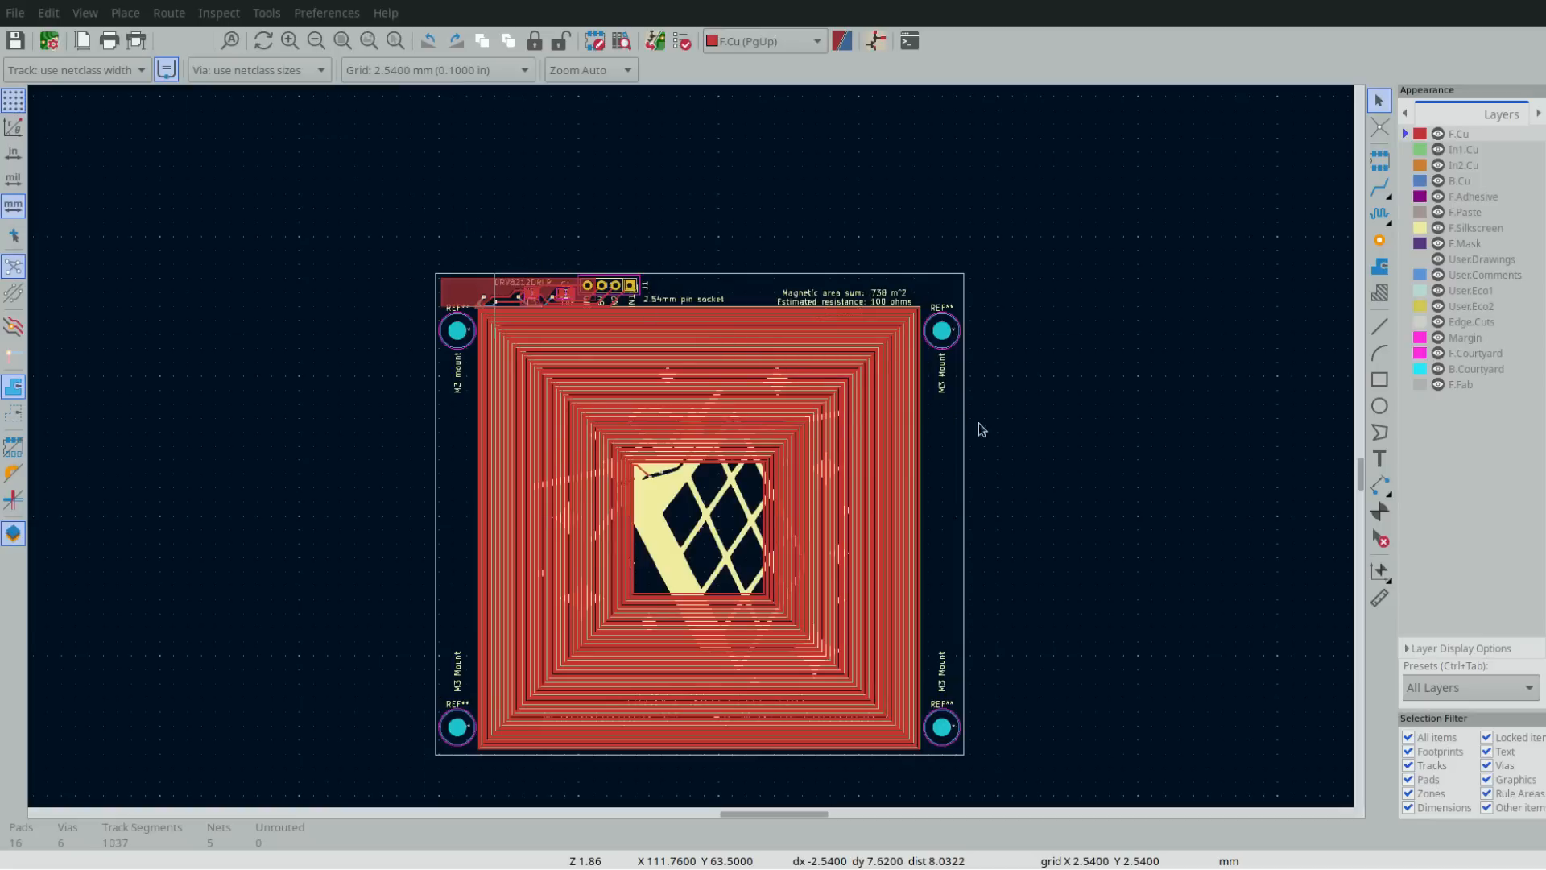
mouse_move(1304, 504)
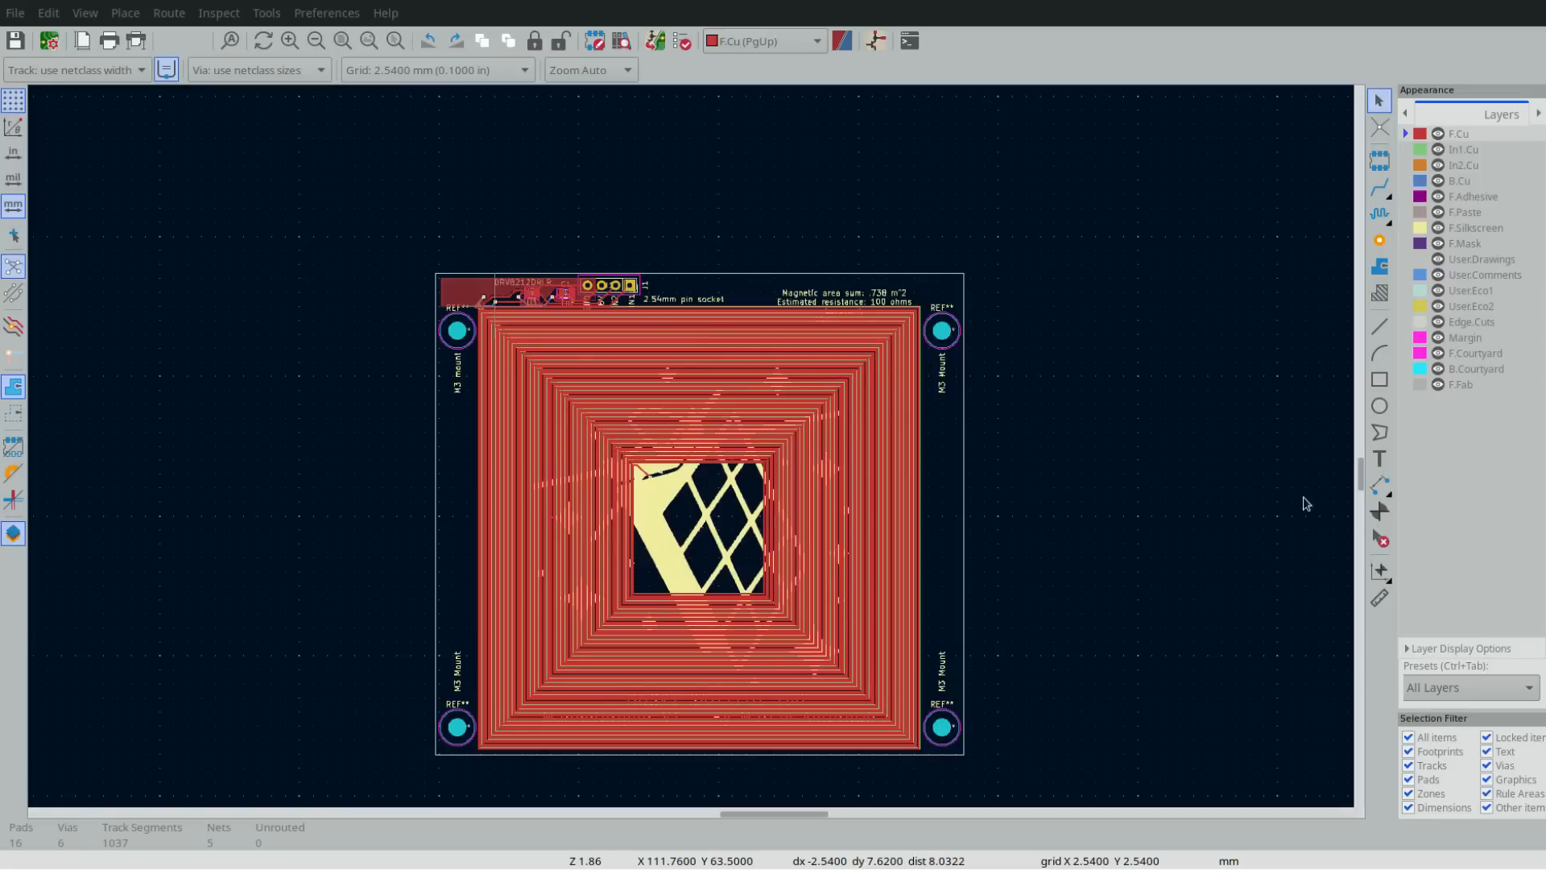
mouse_move(131, 71)
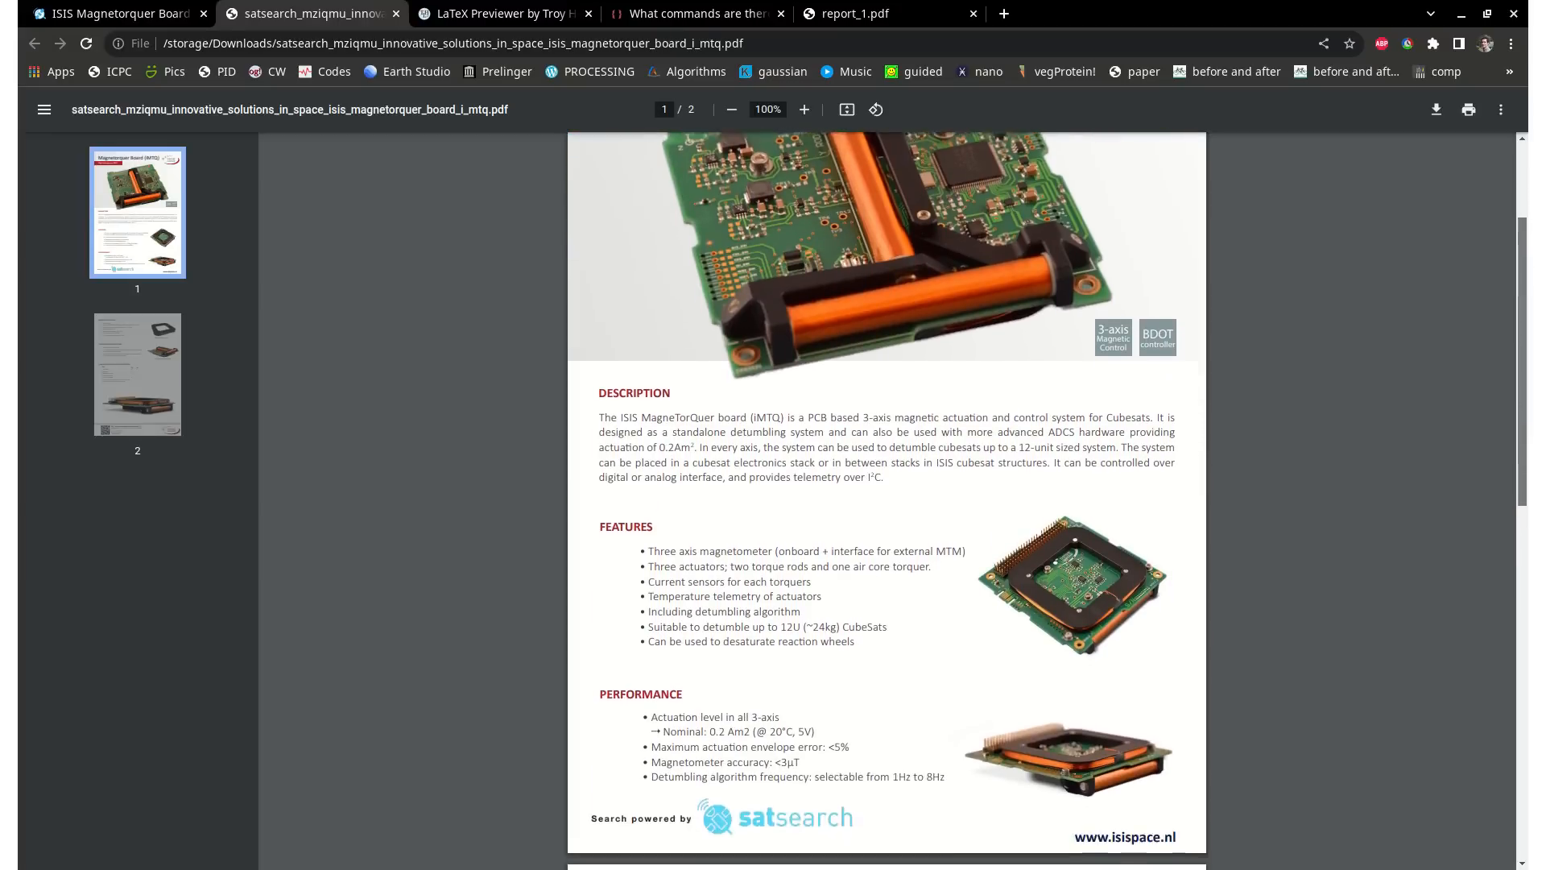
Scroll the ISIS iMTQ datasheet down to page 2's product properties and qualification testing
scroll(down, 3)
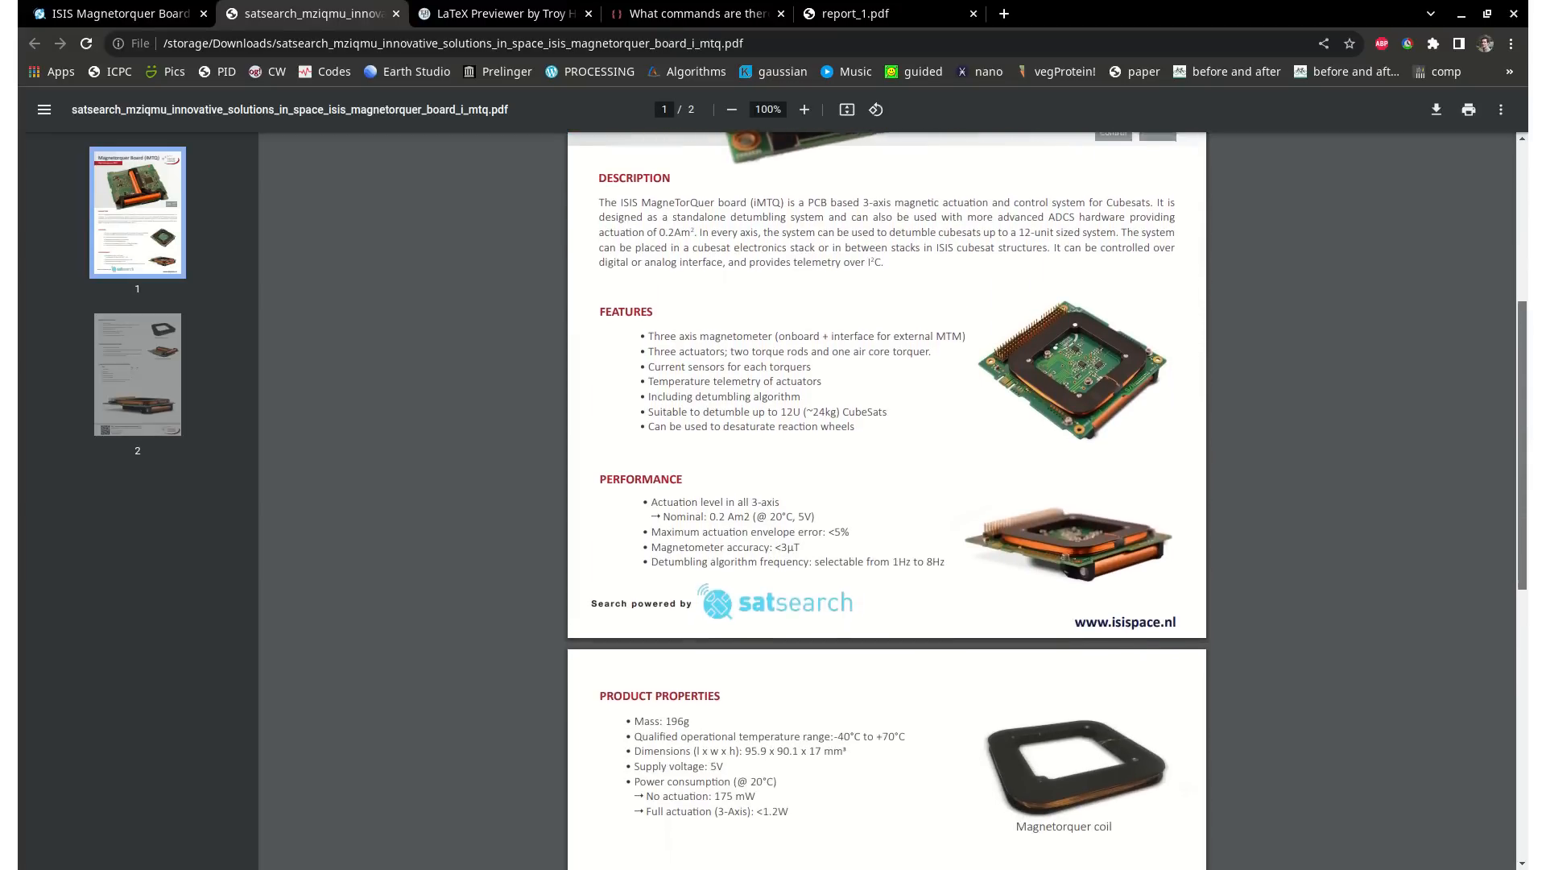
scroll(down, 3)
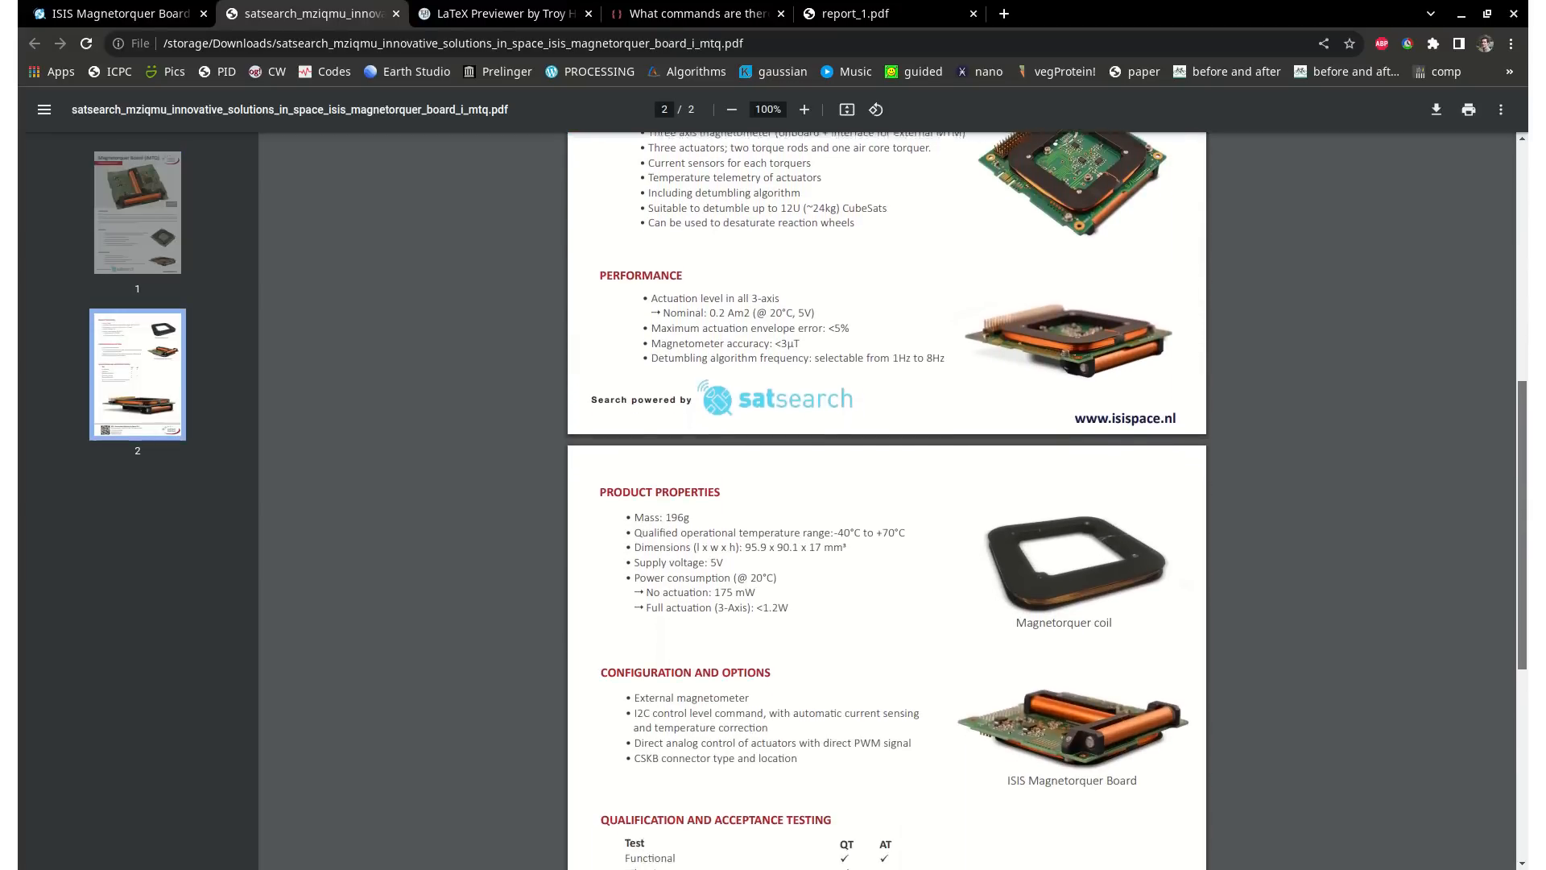
scroll(down, 3)
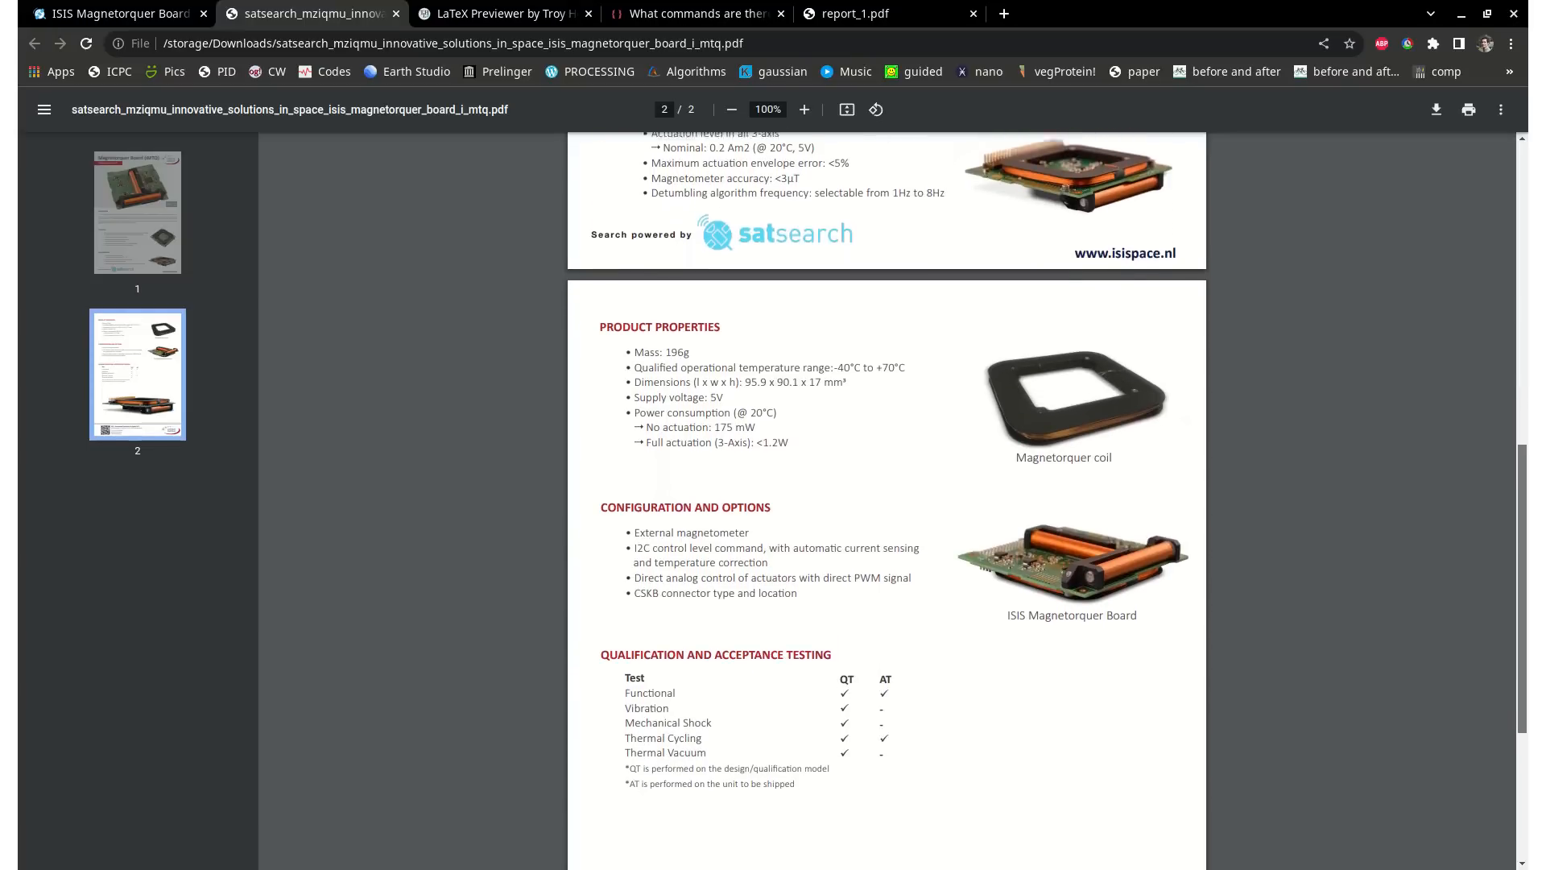
scroll(down, 3)
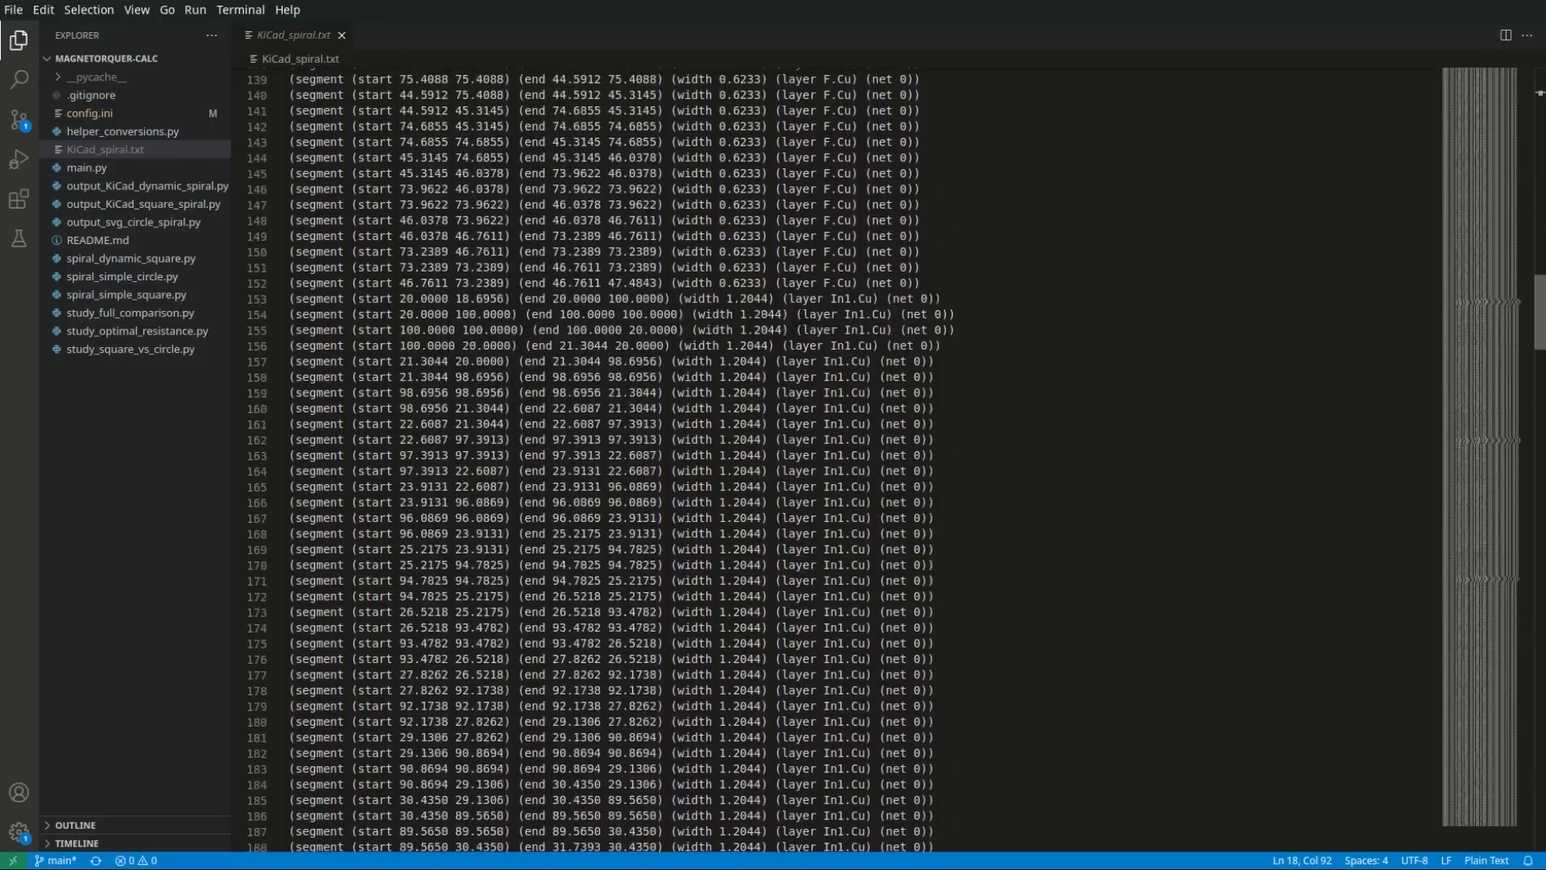
Scroll KiCad_spiral.txt to its last B.Cu track segments at line 472
scroll(down, 3)
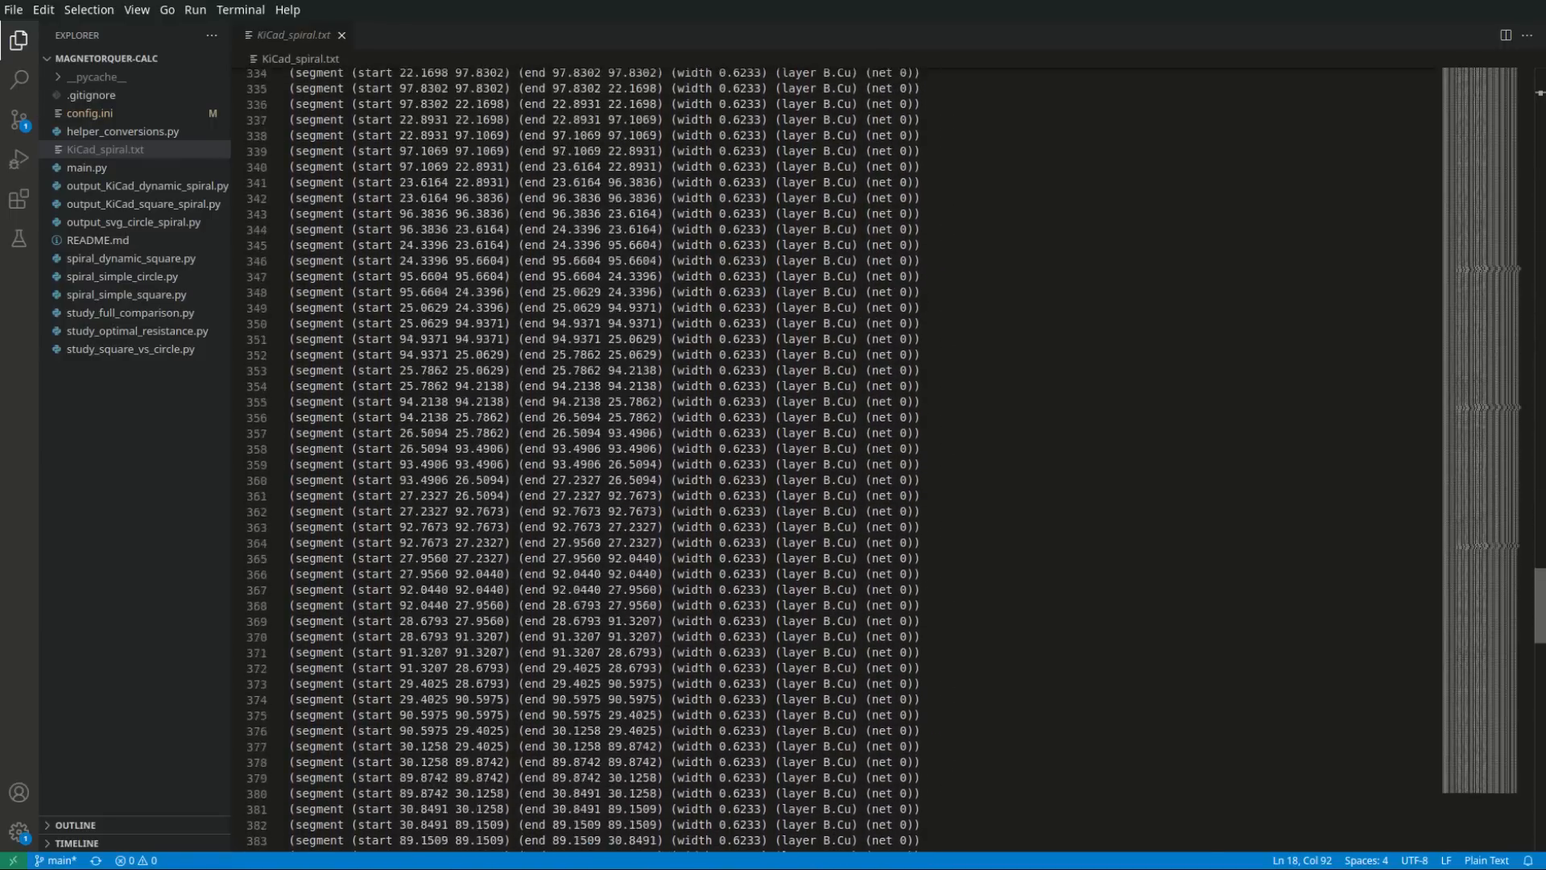
scroll(down, 3)
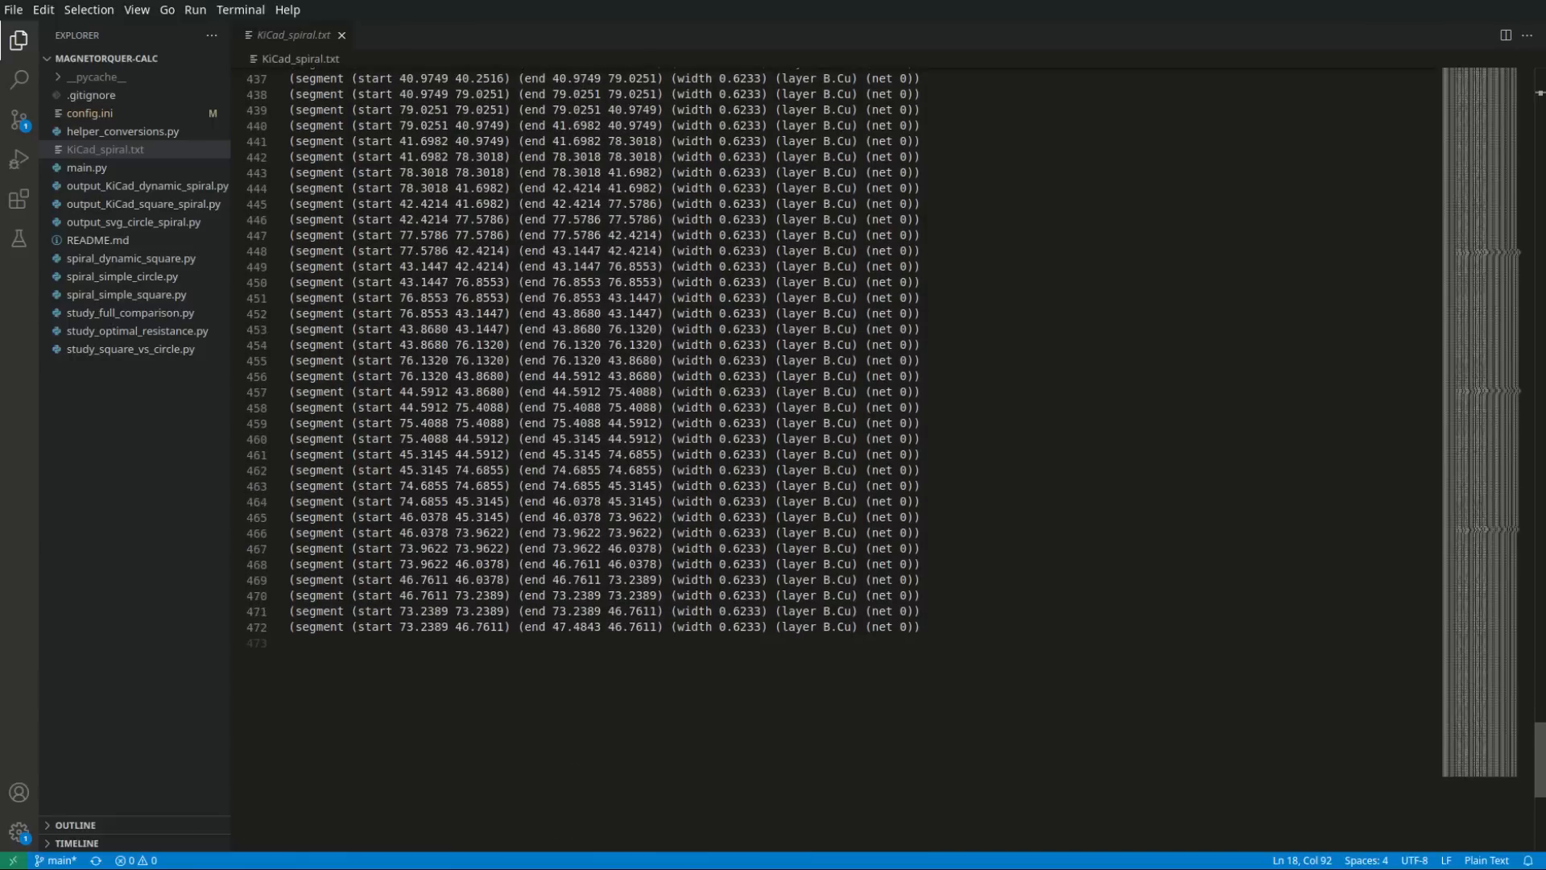